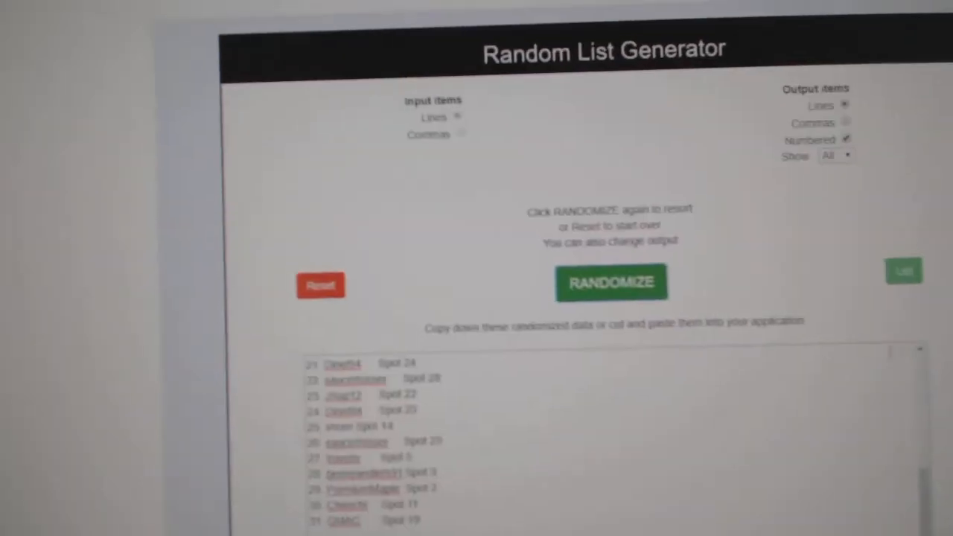
Step: Randomize the numbered names-and-spots list three times in a row
click(610, 283)
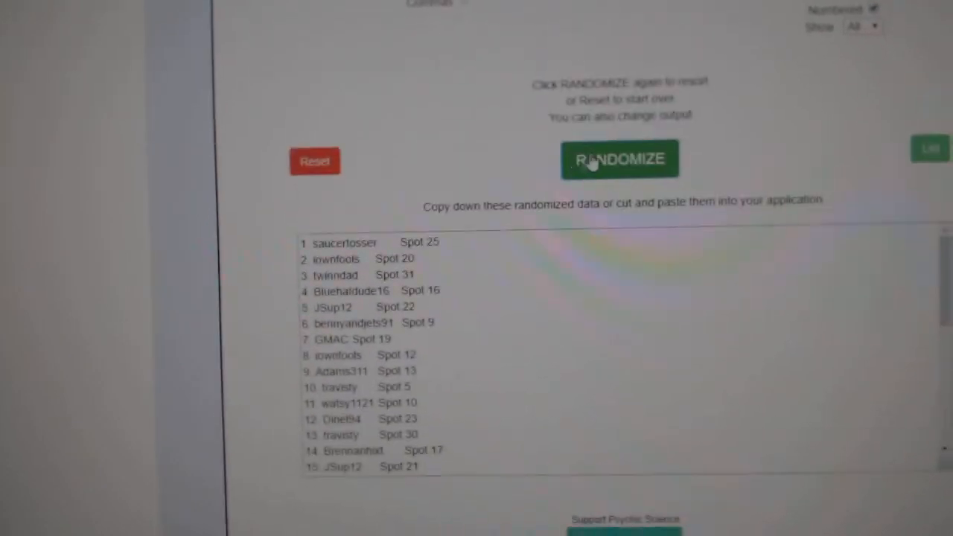
click(619, 157)
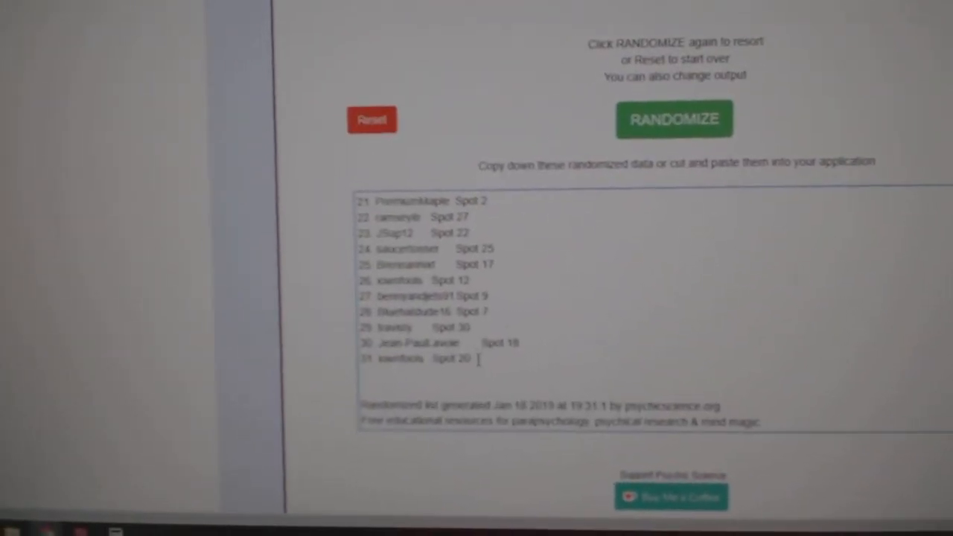
click(673, 119)
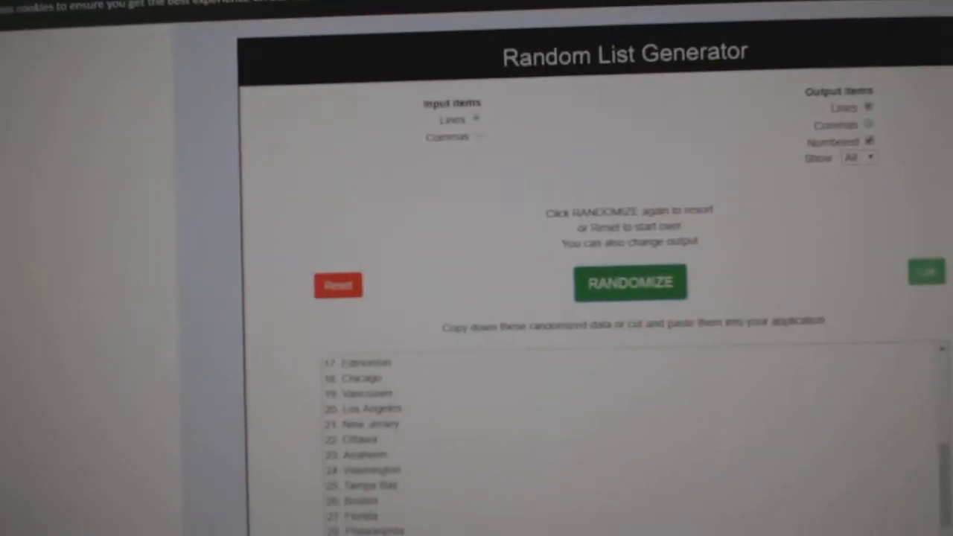
Step: Randomize the numbered team-names list into a fresh order, twice
click(629, 283)
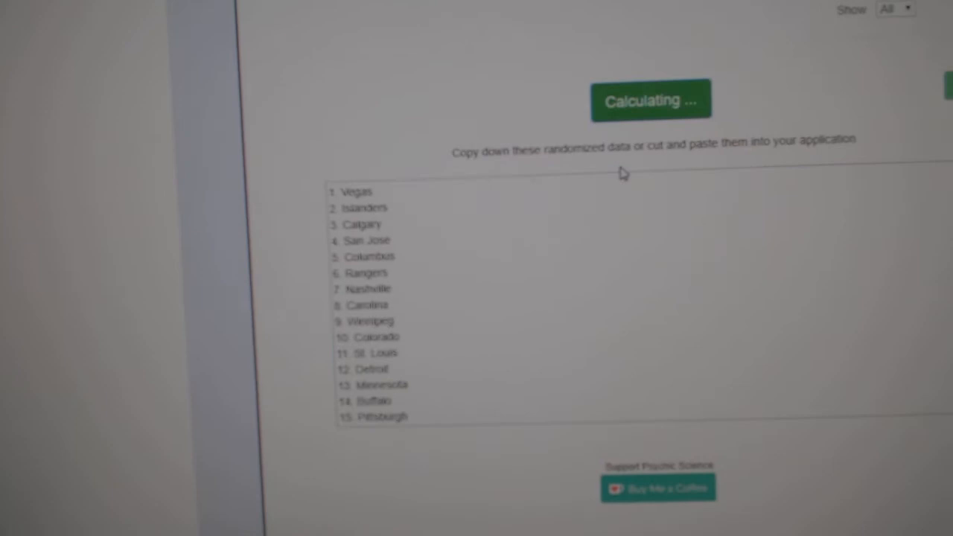
click(651, 101)
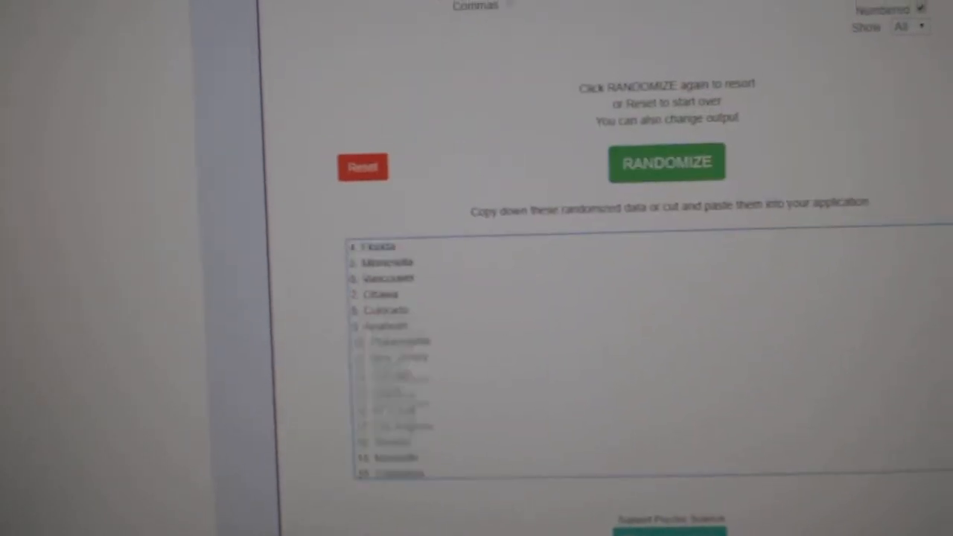